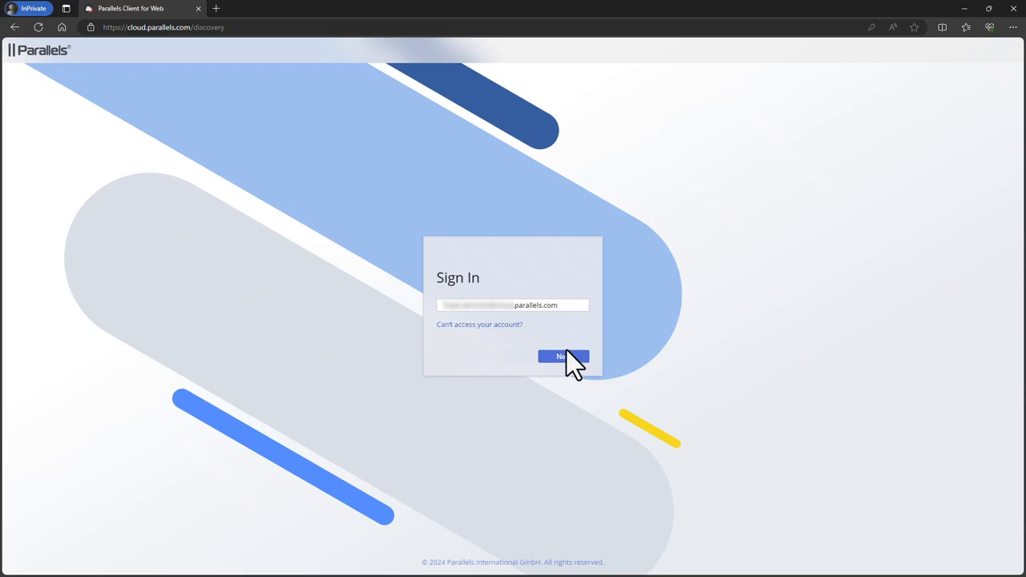
Sign in with the organisation's Microsoft work account and password to reach the published apps
click(562, 356)
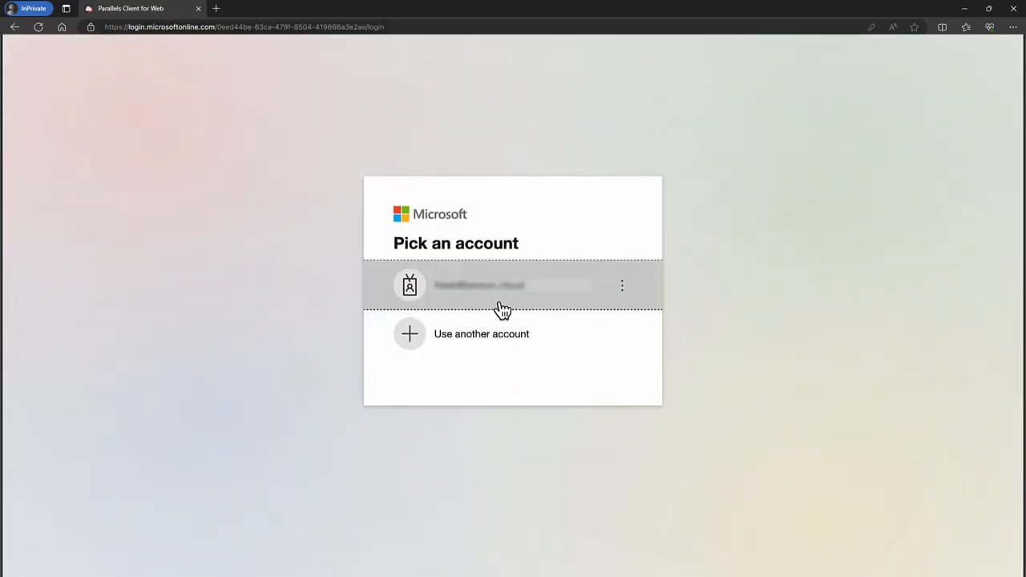
click(496, 285)
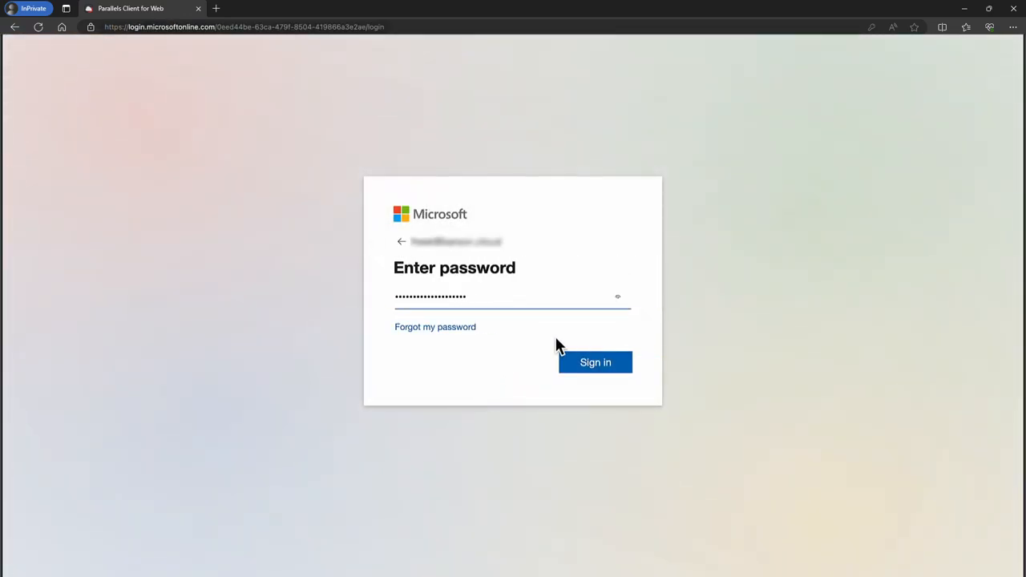
click(595, 362)
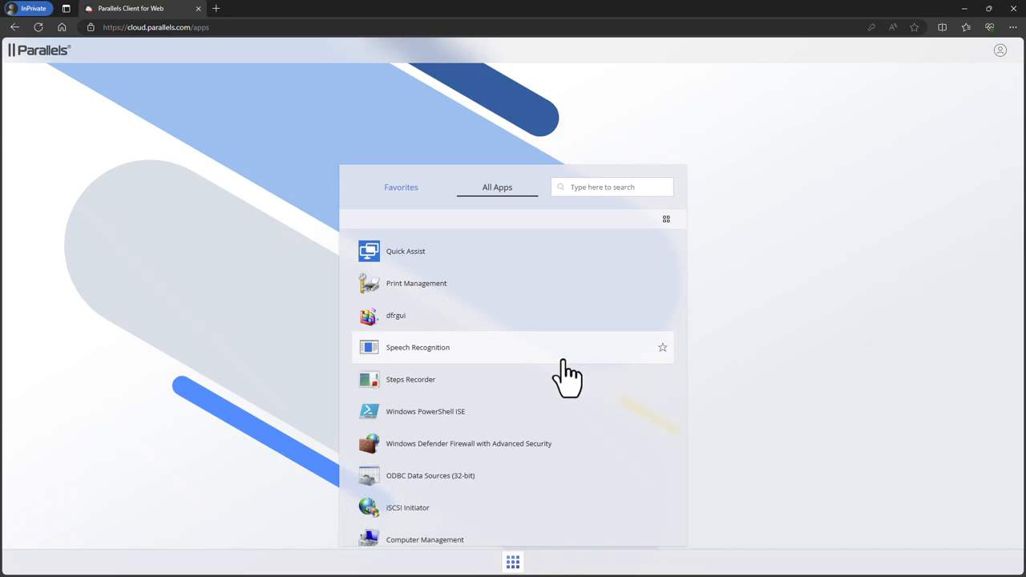
Scroll through the All Apps list and star Desktop as a favourite app
scroll(down, 3)
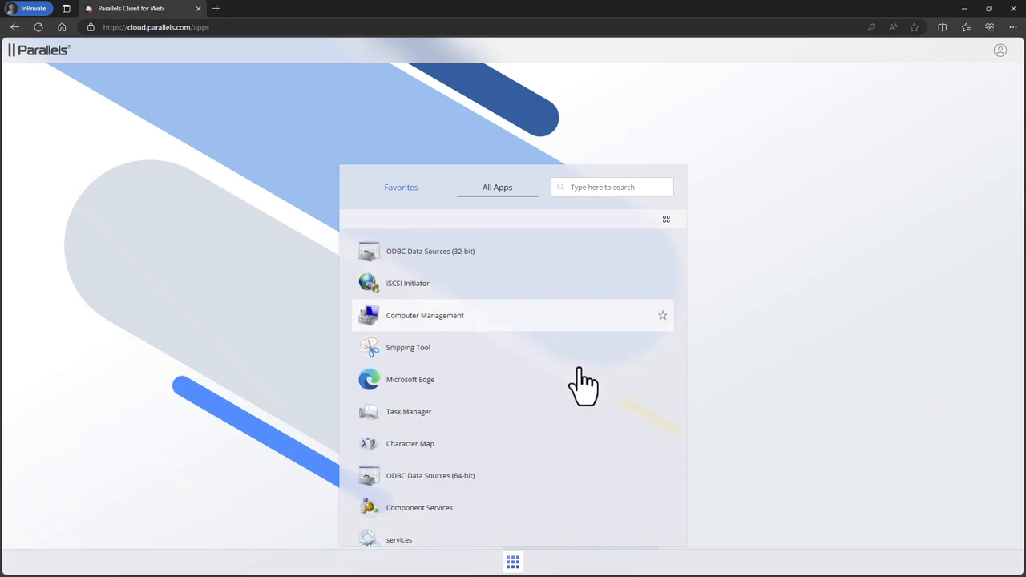
scroll(down, 3)
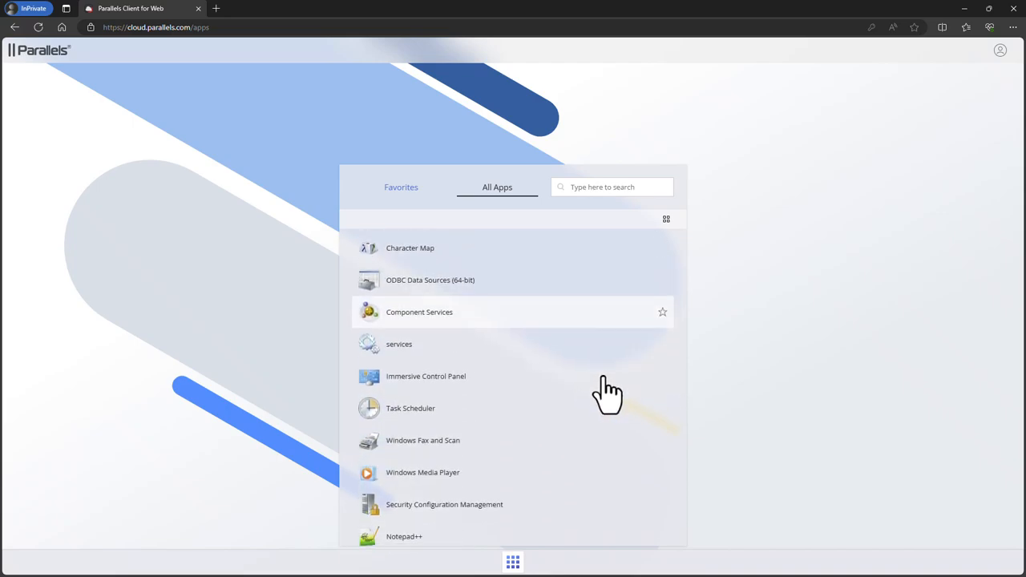
scroll(down, 3)
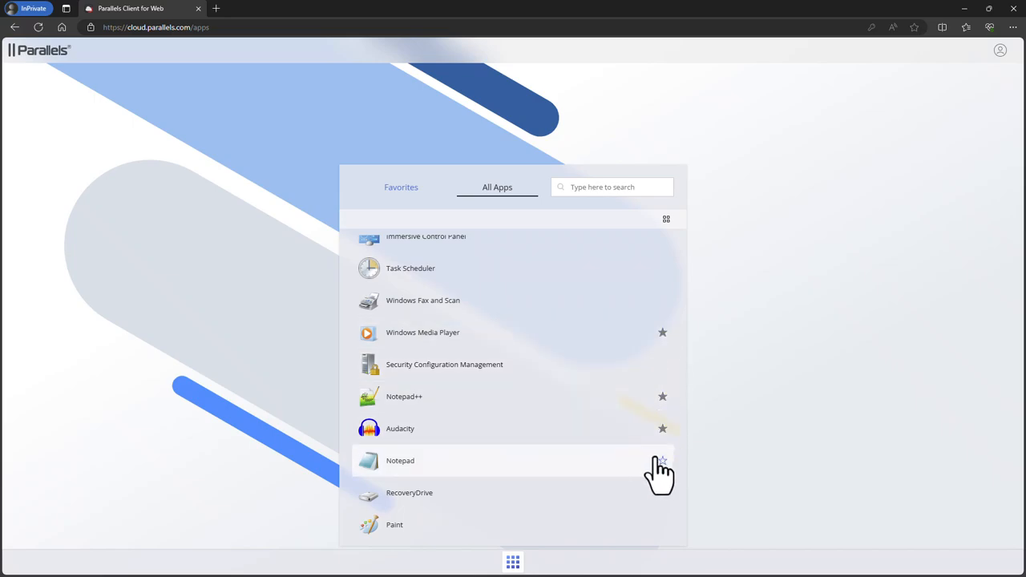
scroll(down, 3)
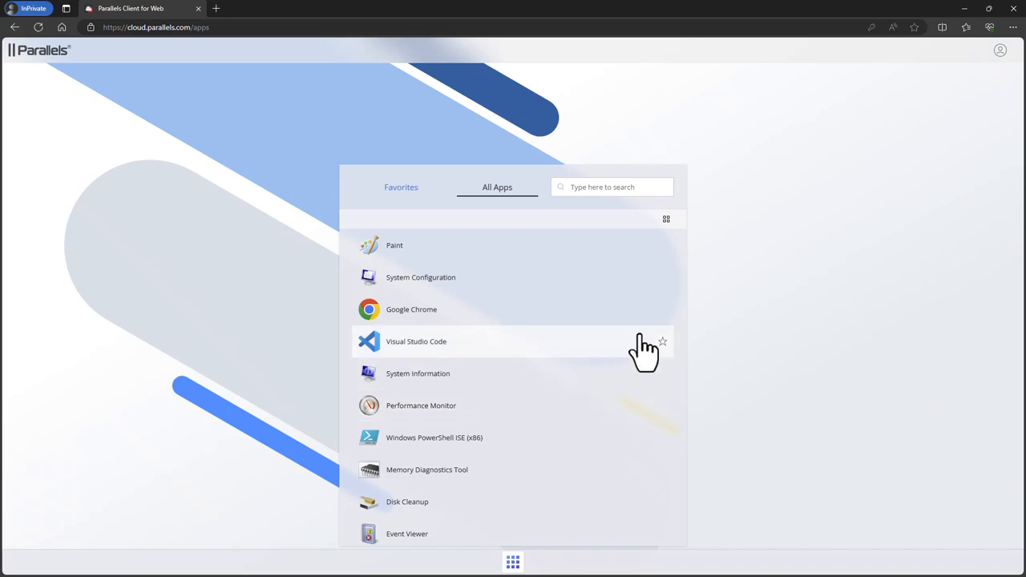
scroll(down, 3)
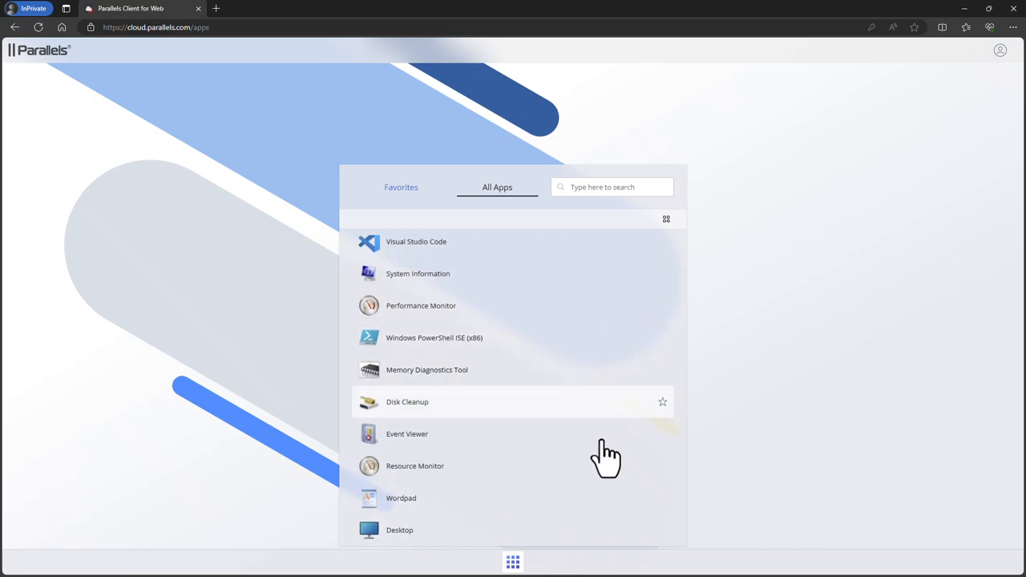
mouse_move(670, 542)
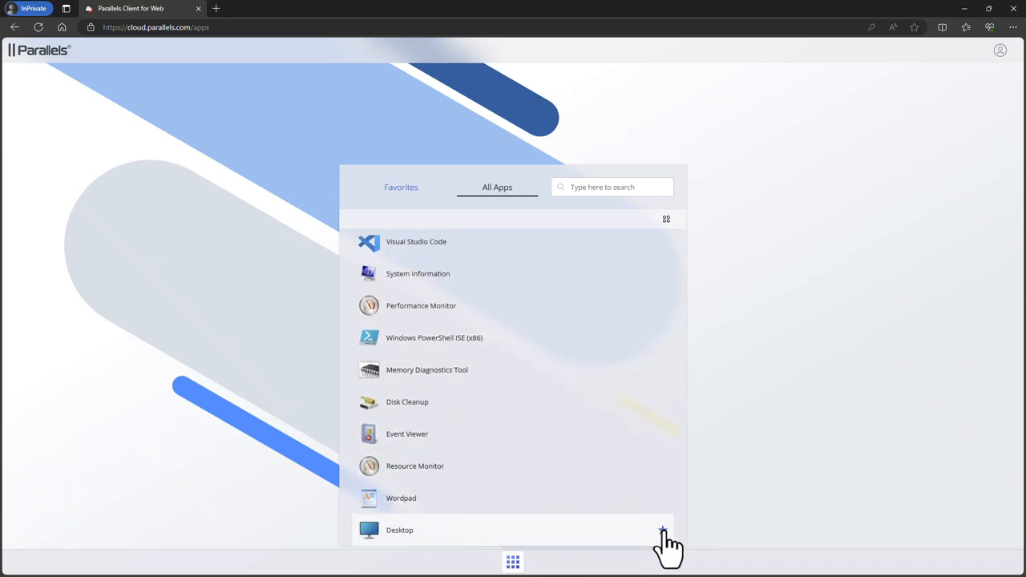
click(401, 186)
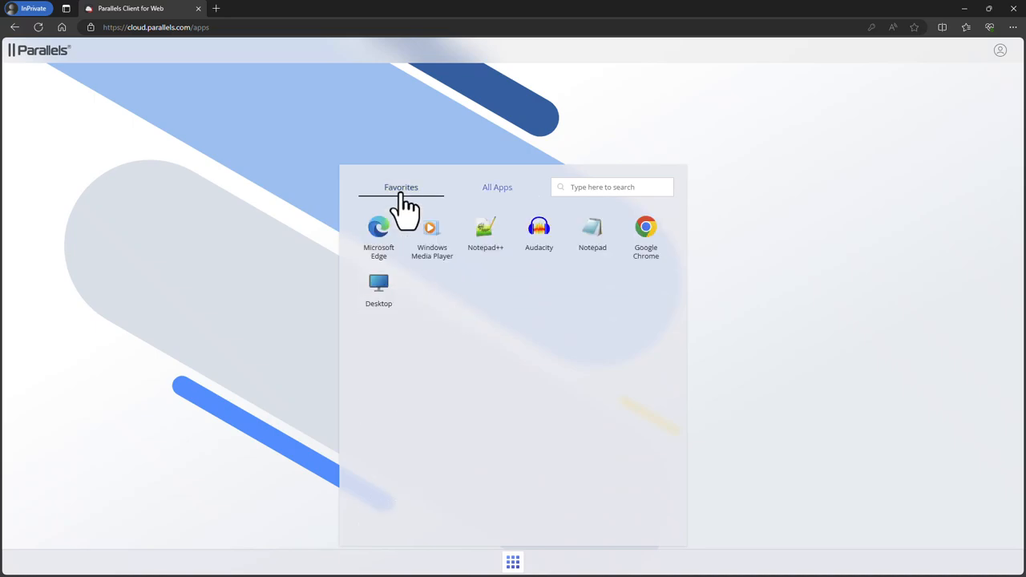
In Favorites, search 'aud' to find Audacity, clear the search, and open the account menu
click(612, 186)
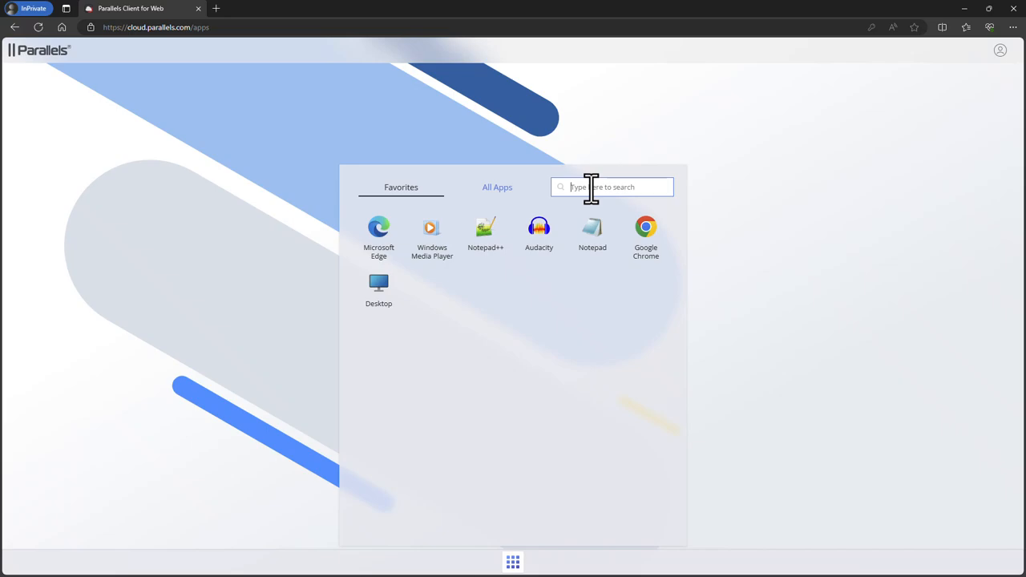
text(aud)
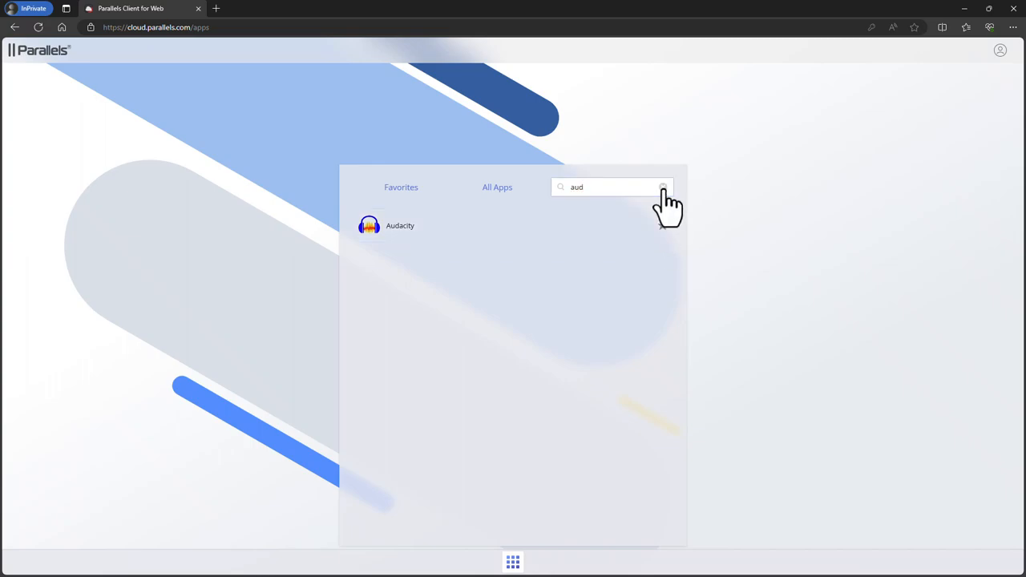
click(663, 186)
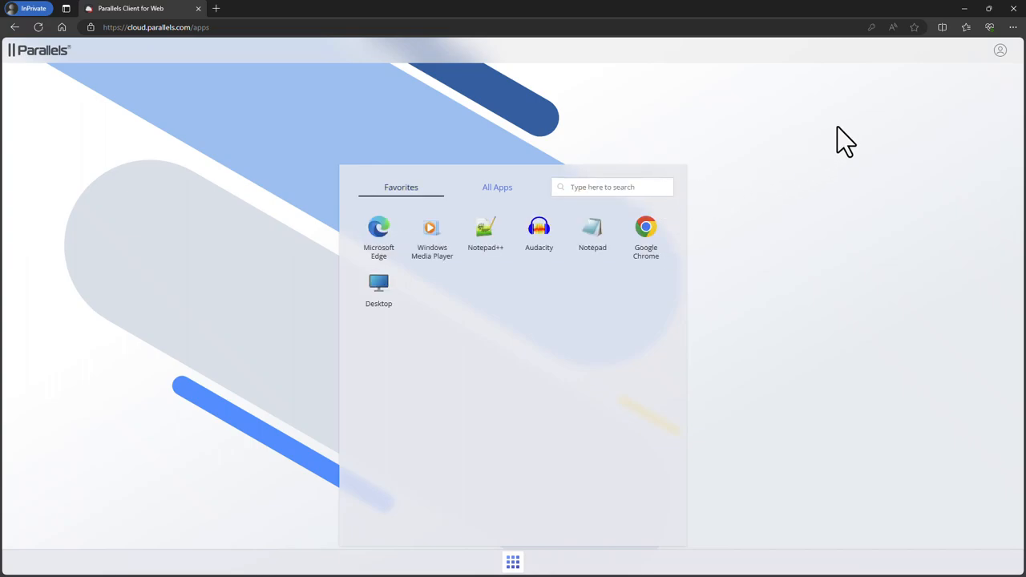
click(1000, 50)
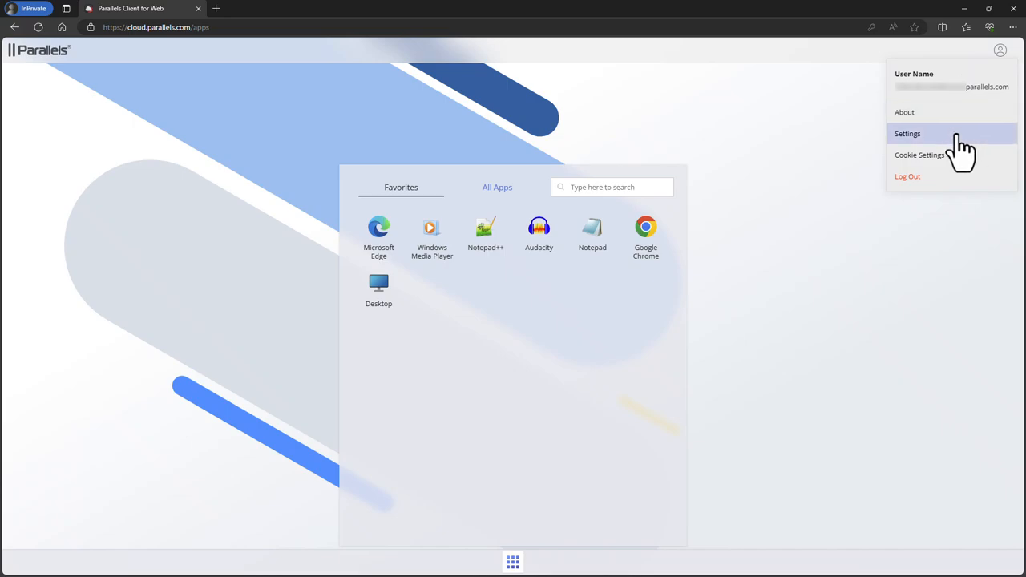
In Settings, record audio from this computer, redirect links as URLs, and review Input settings
click(907, 133)
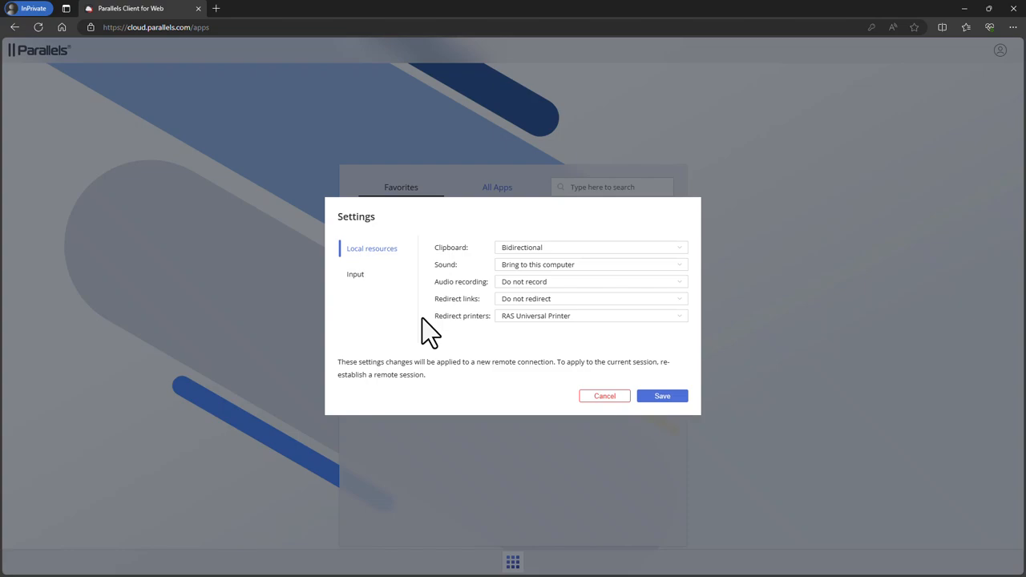
click(590, 282)
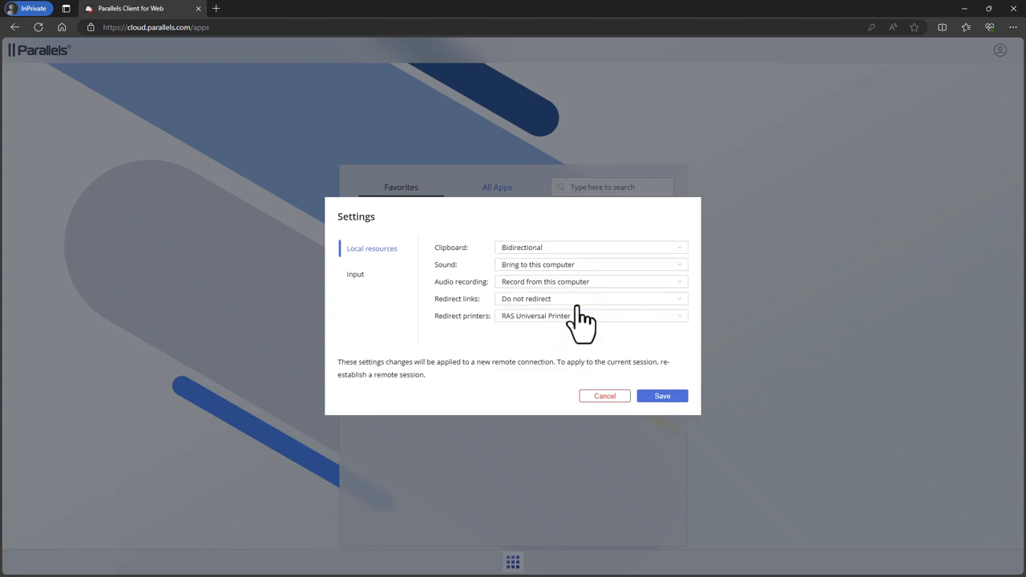
click(589, 298)
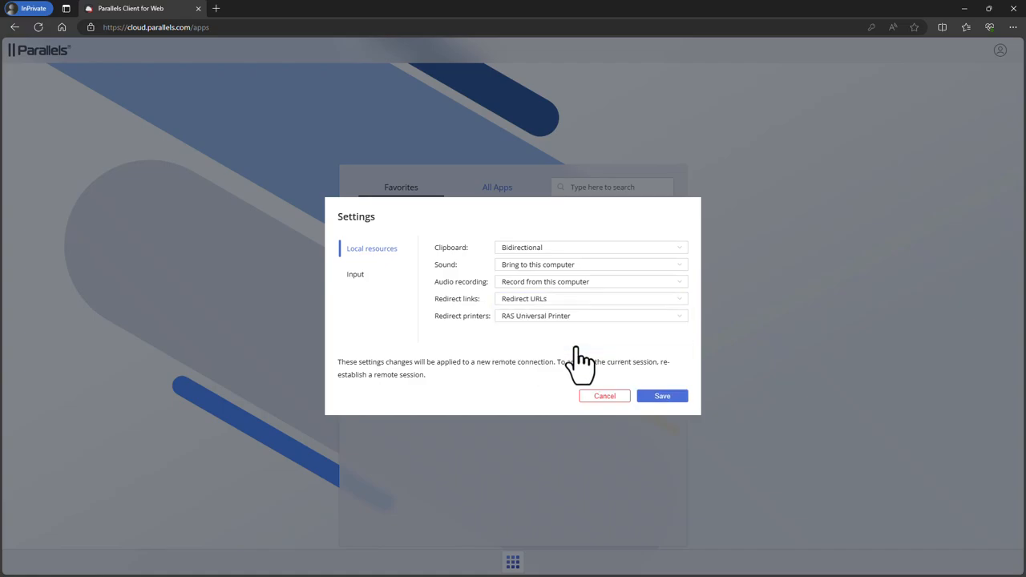
click(356, 273)
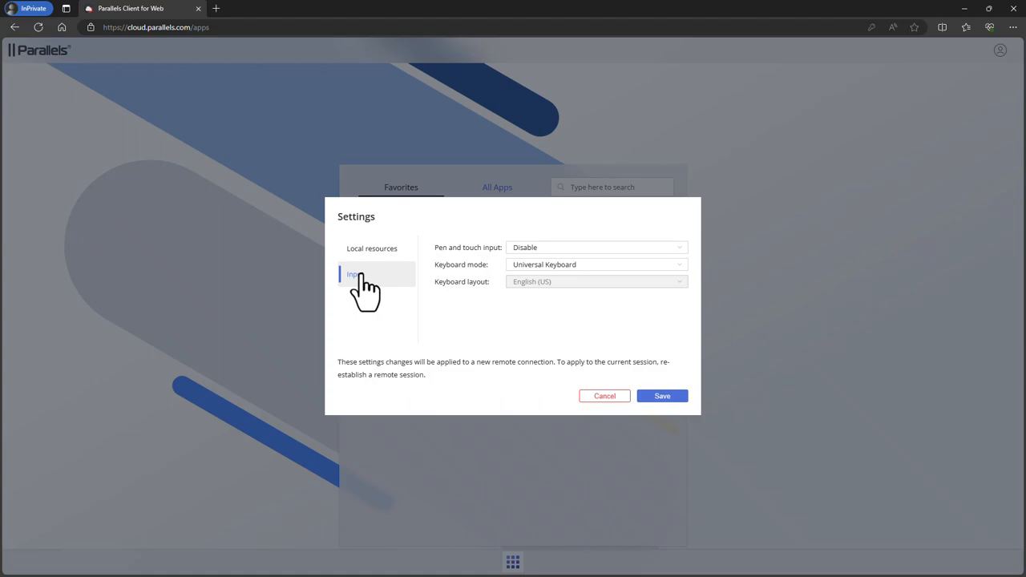
mouse_move(436, 329)
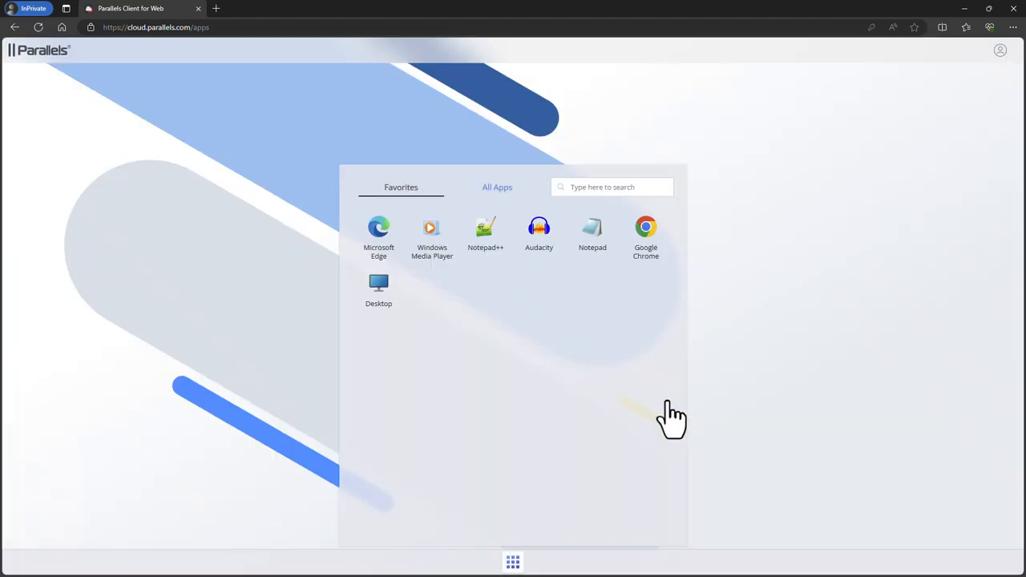
mouse_move(513, 360)
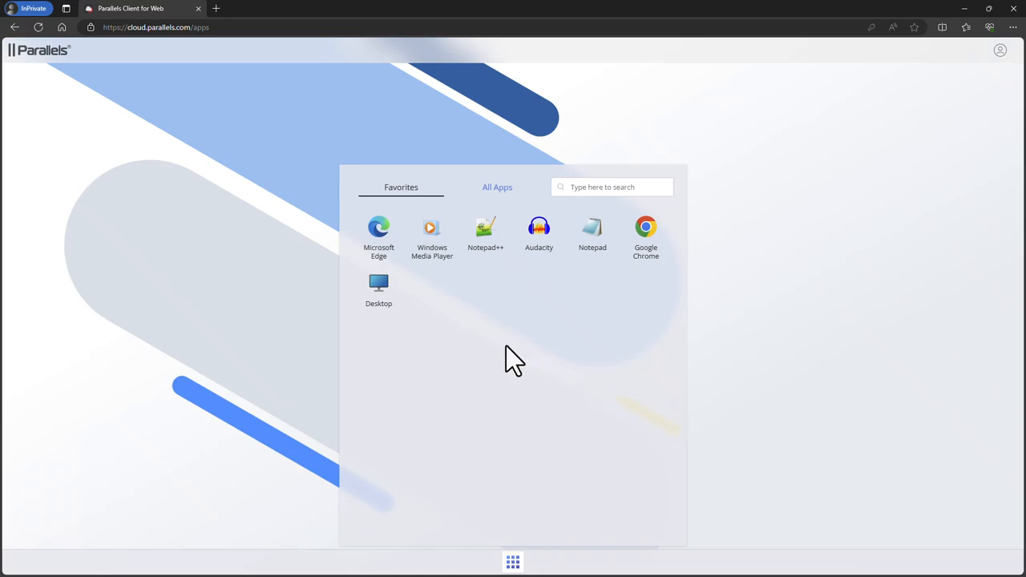
Launch the published Desktop from Favorites into a new browser tab
click(378, 288)
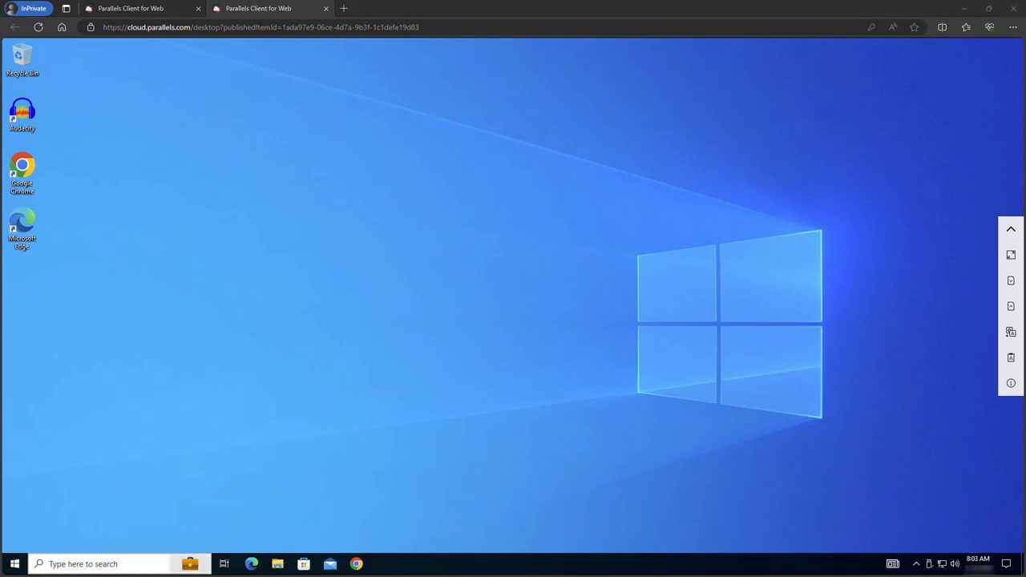
mouse_move(942, 365)
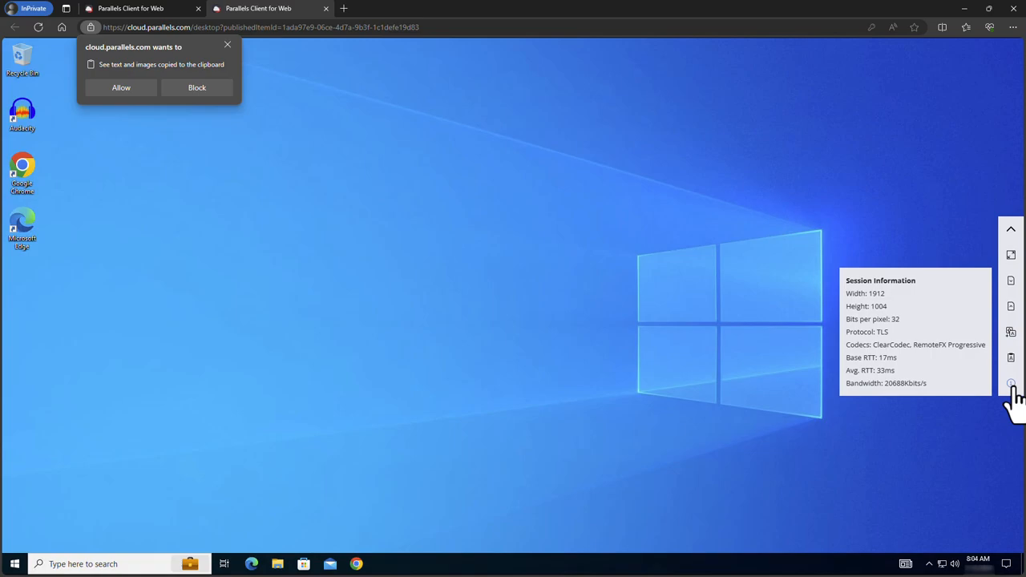
mouse_move(574, 317)
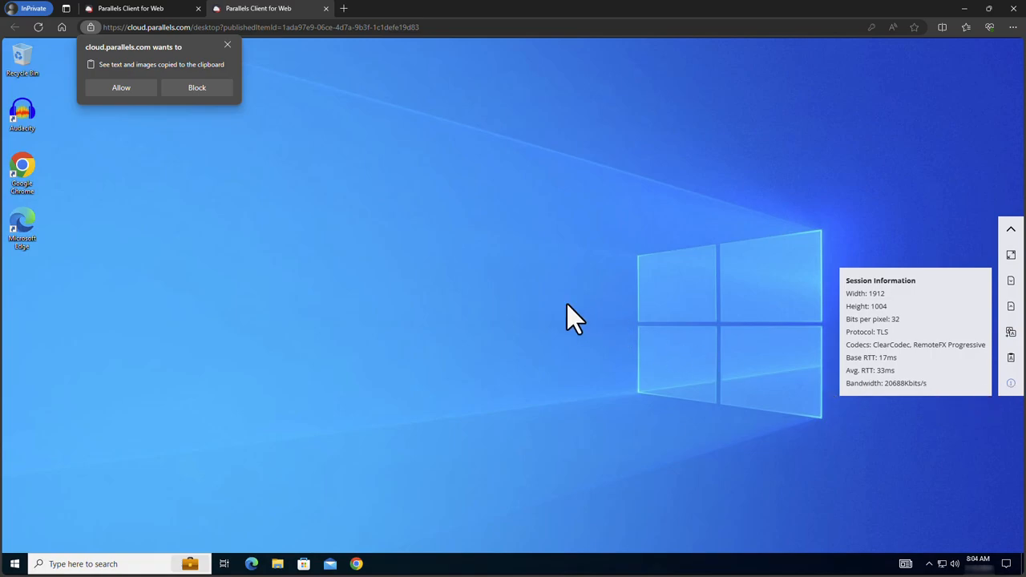
mouse_move(122, 87)
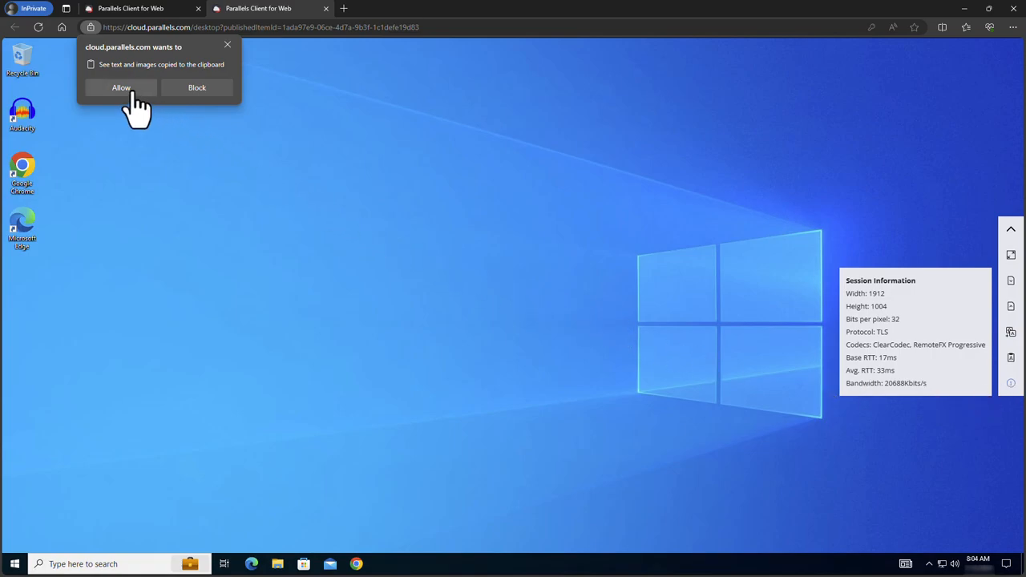
Allow the browser clipboard prompt so local clipboard text reaches the remote session
click(120, 86)
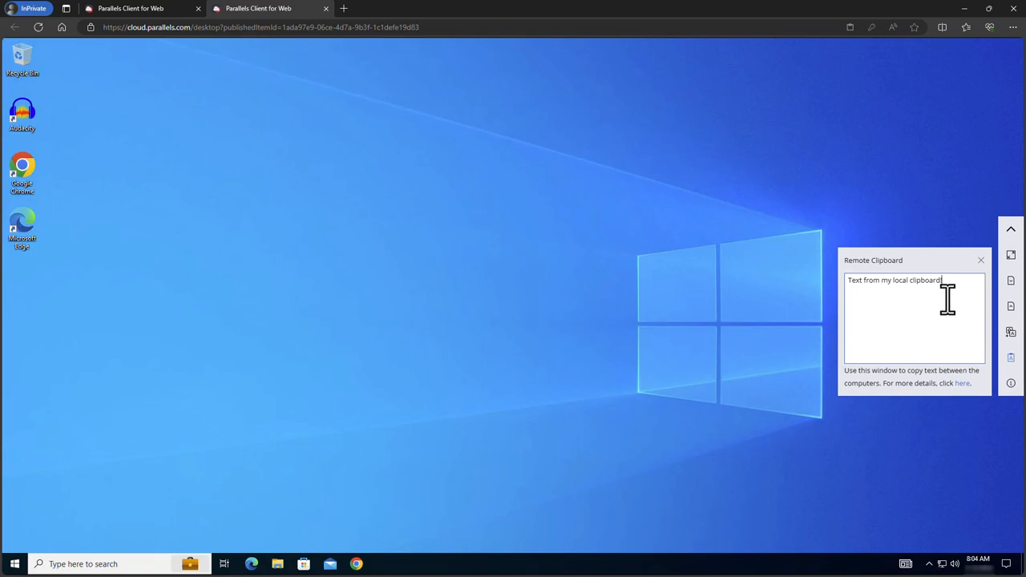
mouse_move(1009, 332)
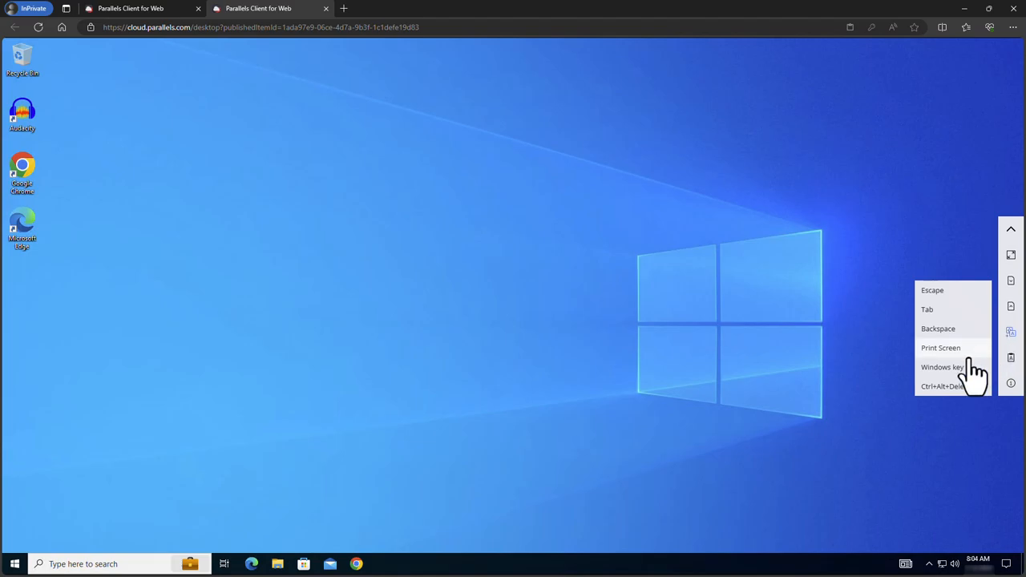
Send the Windows key to open and close the remote Start menu, then start a file upload
click(943, 367)
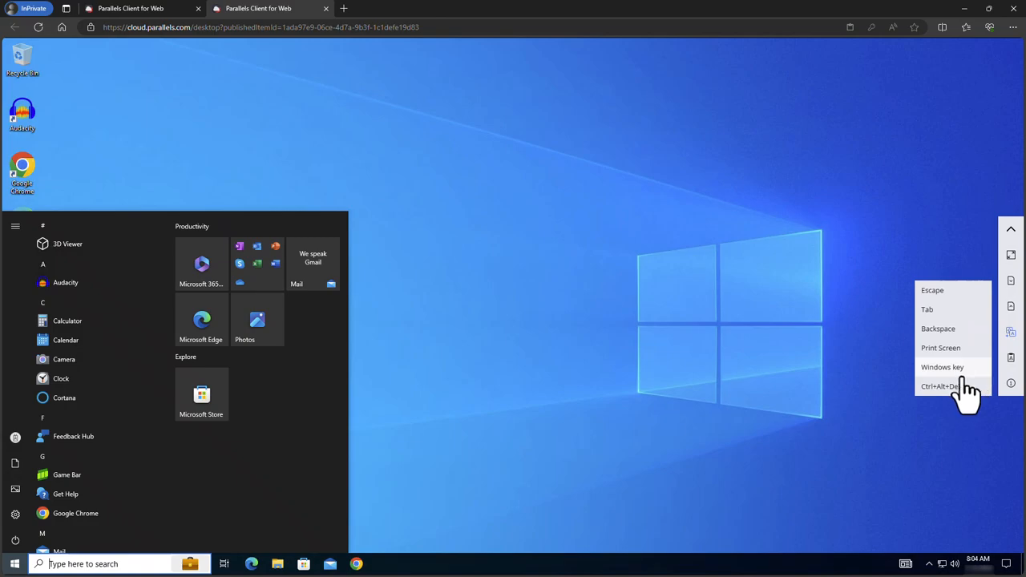
click(654, 355)
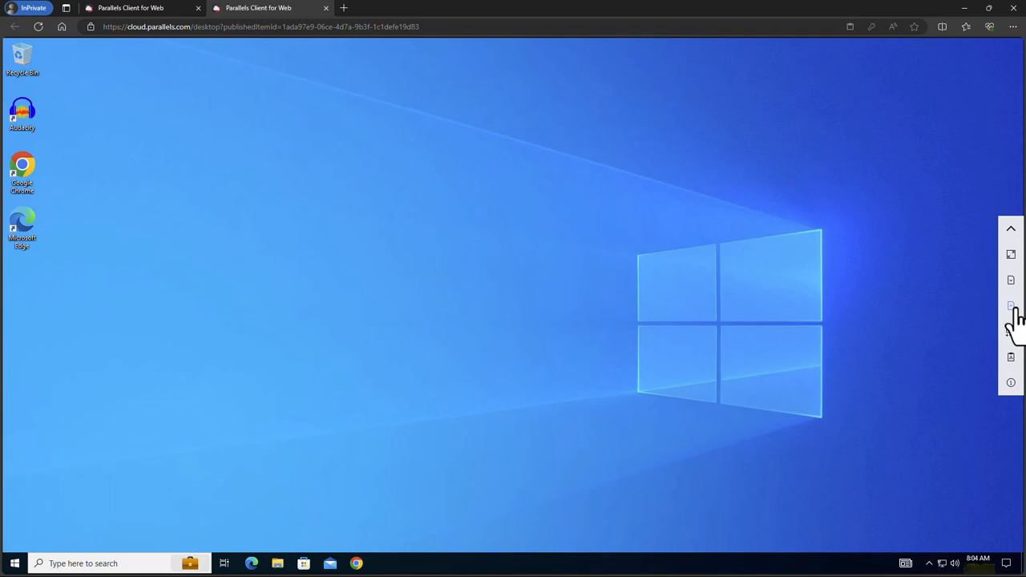
click(1010, 305)
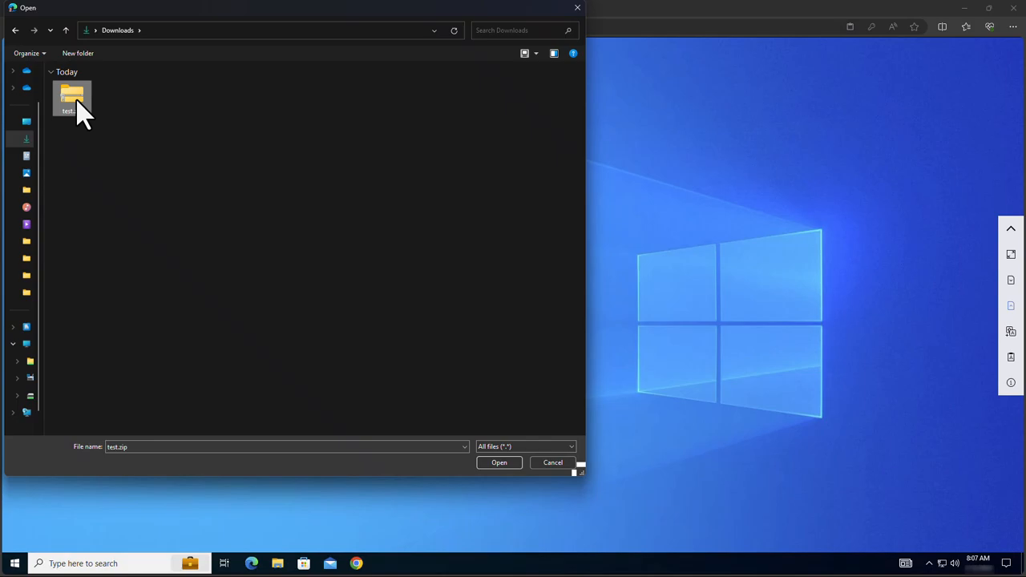
mouse_move(346, 311)
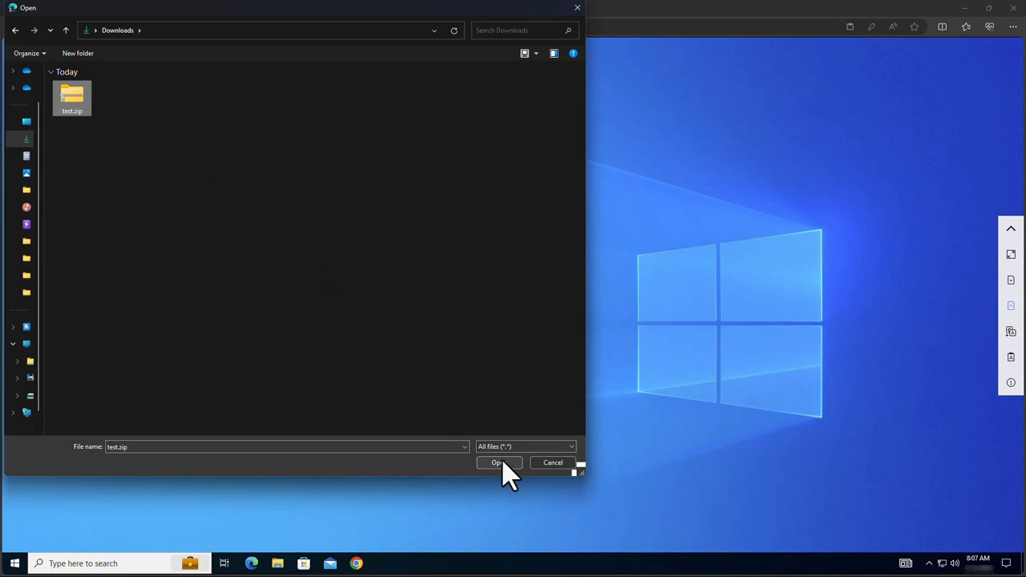
Upload test.zip from local Downloads and save it onto the remote desktop
click(498, 462)
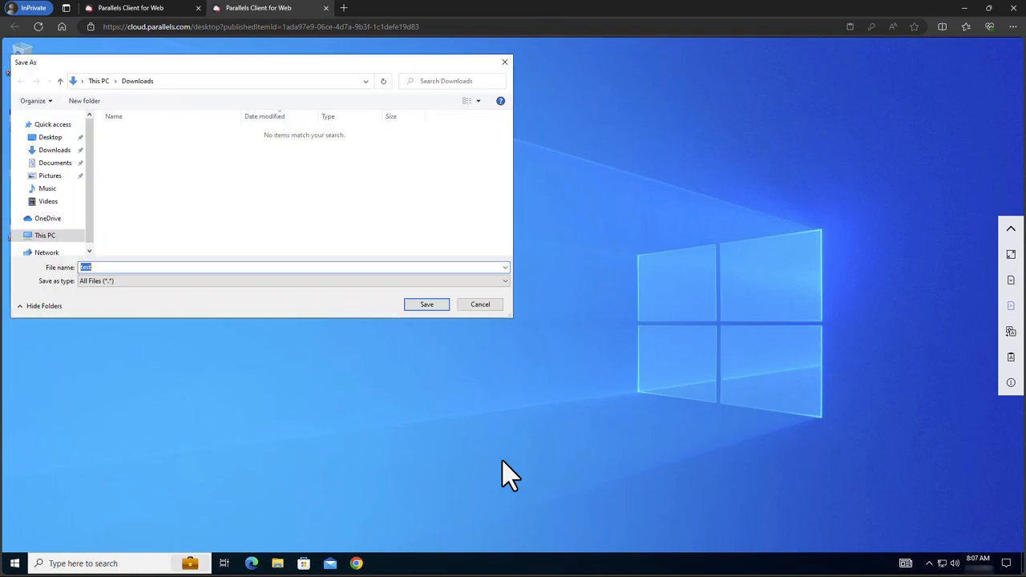
click(50, 137)
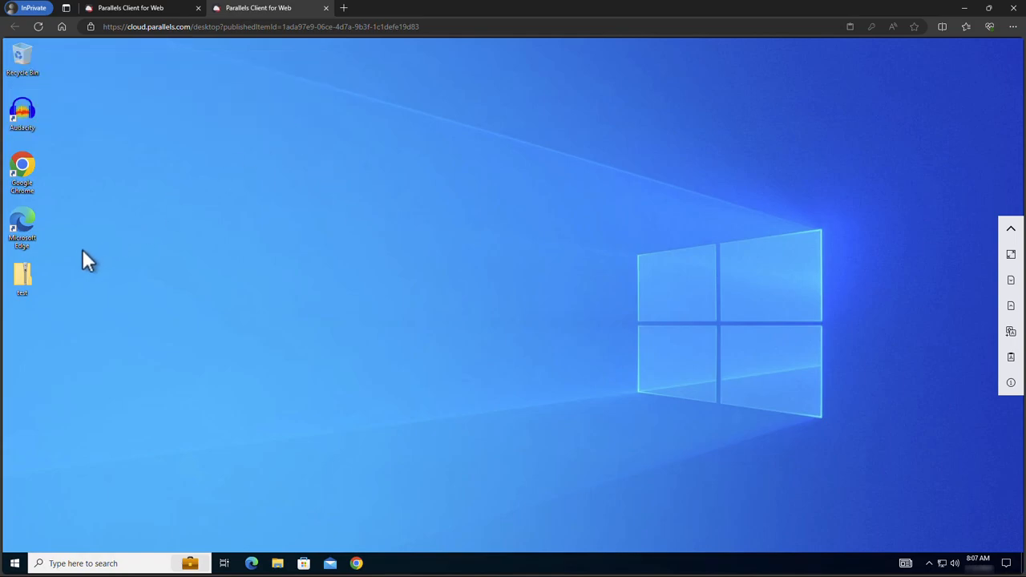
mouse_move(23, 275)
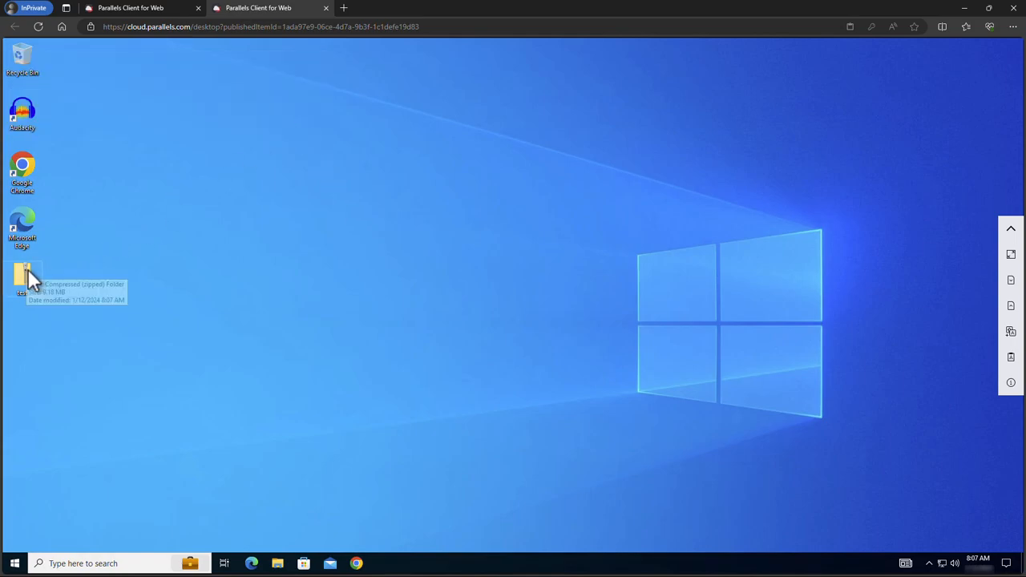
mouse_move(1010, 281)
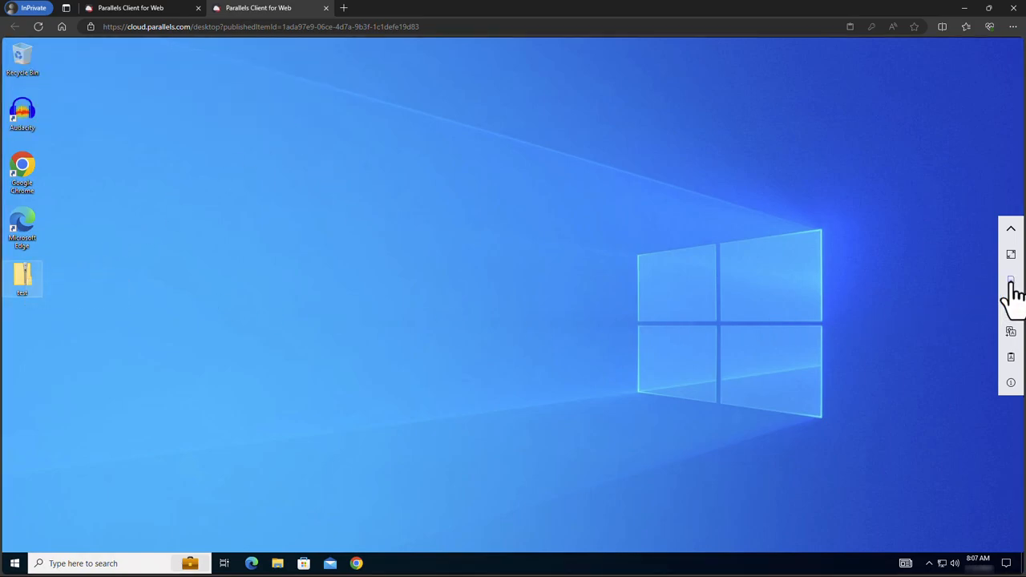
Download test2 from the remote desktop, closing the progress window when the download completes
click(1010, 279)
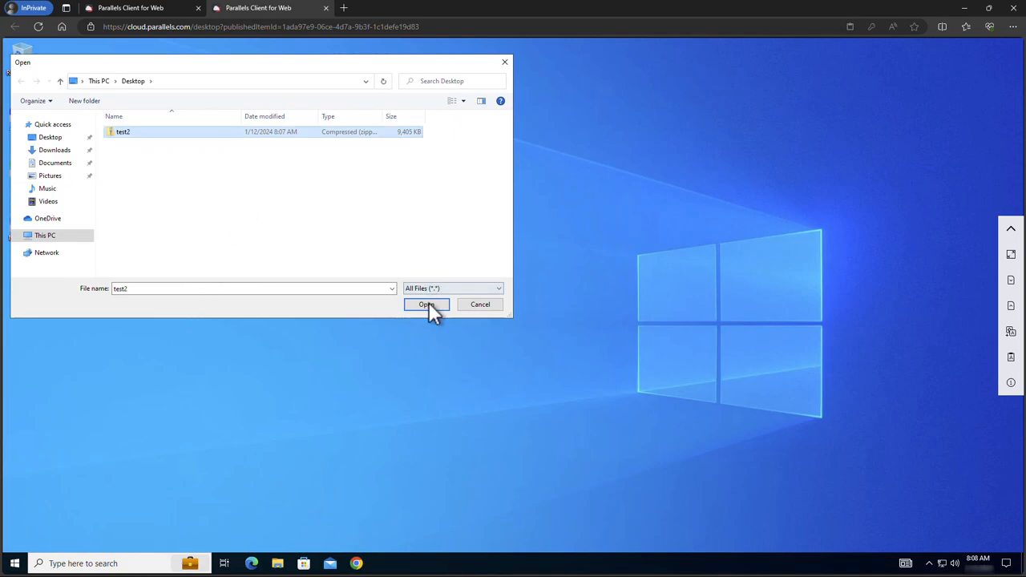
click(426, 305)
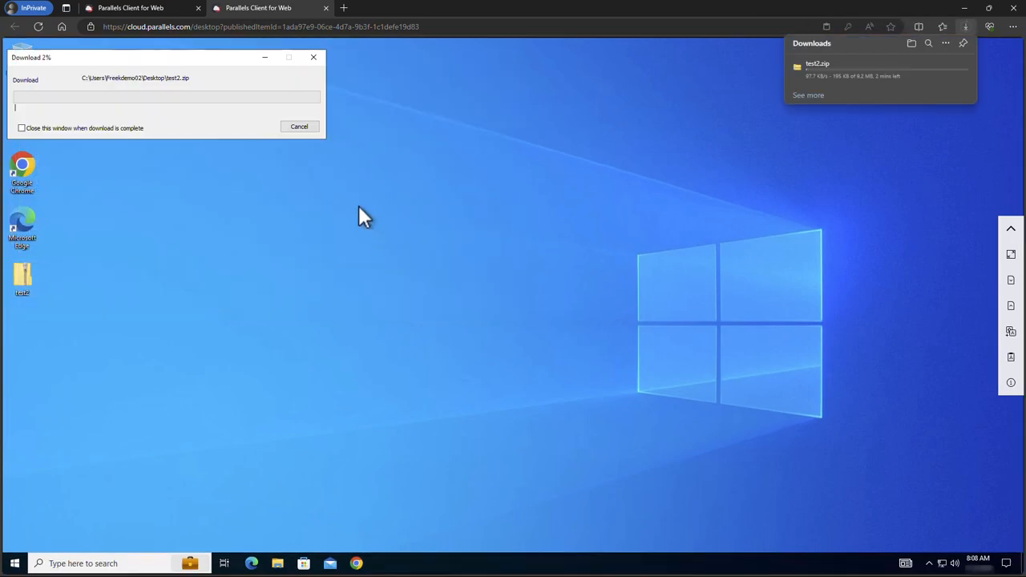
click(23, 128)
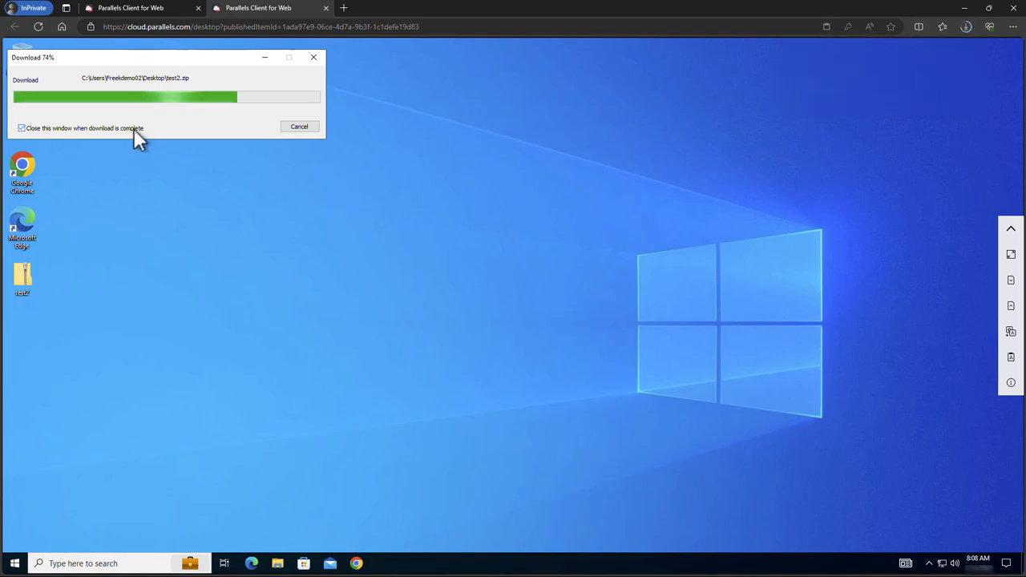
click(965, 25)
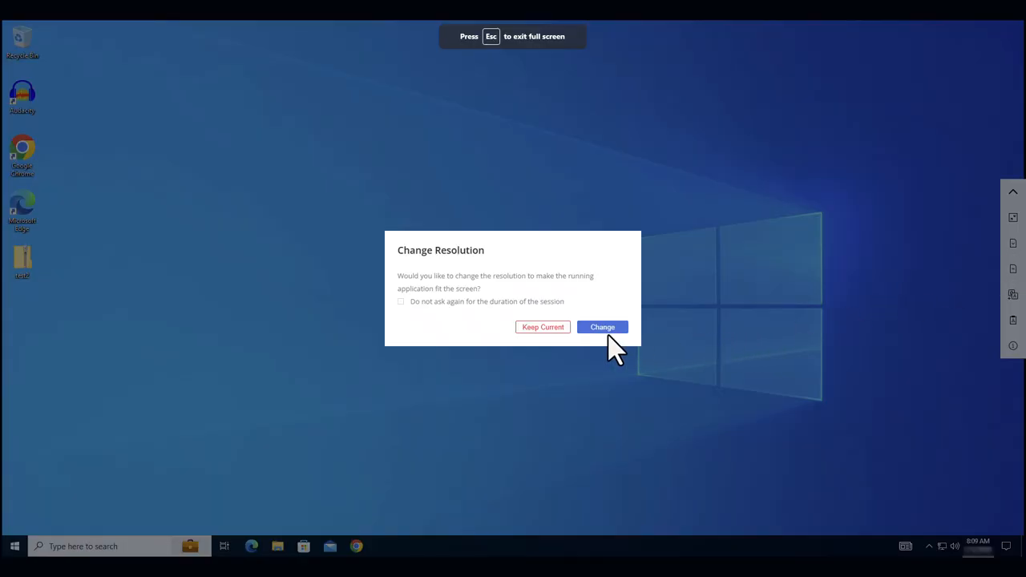
Change the resolution to fit full screen, then search 'note' to start Notepad
click(602, 327)
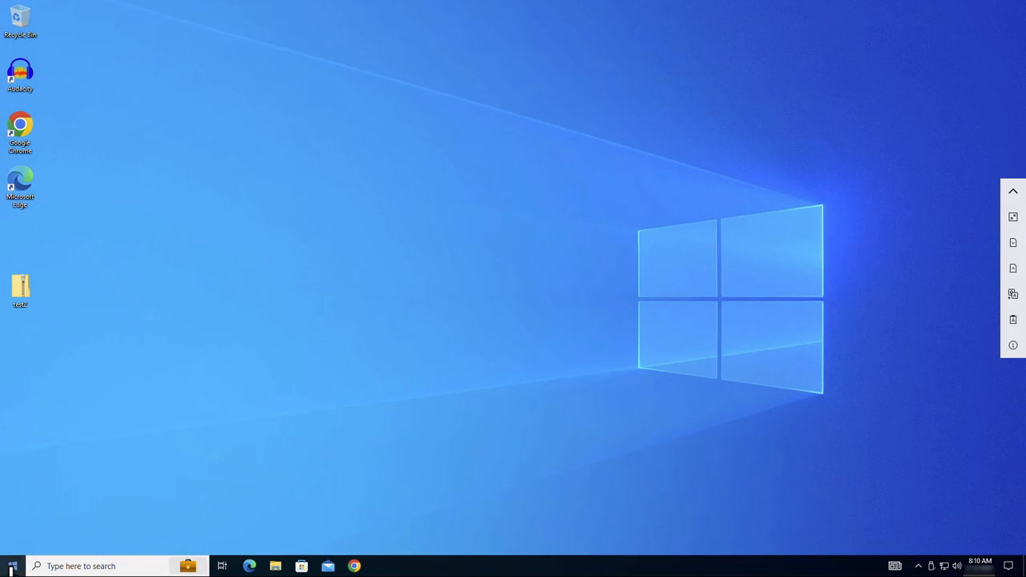
text(note)
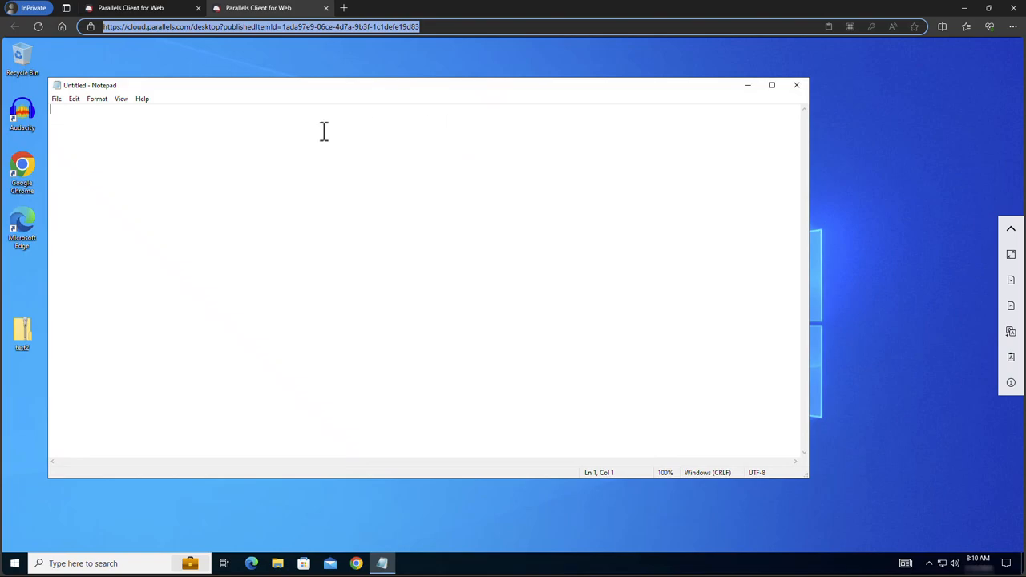
Paste the cloud.parallels.com session URL from the local clipboard into the remote document
text(https://cloud.parallels.com/desktop?publishedItemId=1ada97e9-06ce-4d7a-9b3f-1c1defe19d83)
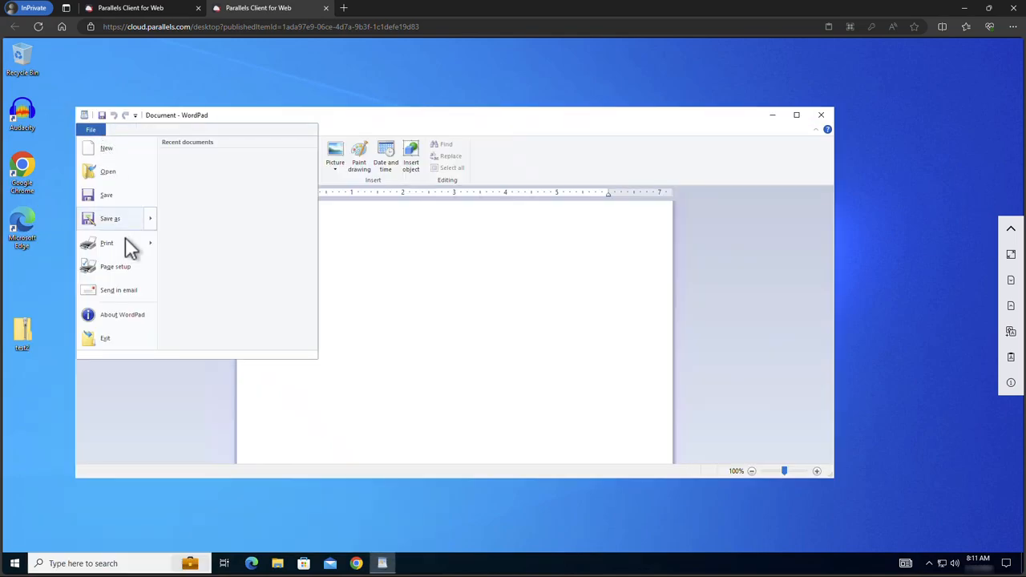
Print the blank WordPad document to the local Canon printer dialog, then dismiss it
click(106, 244)
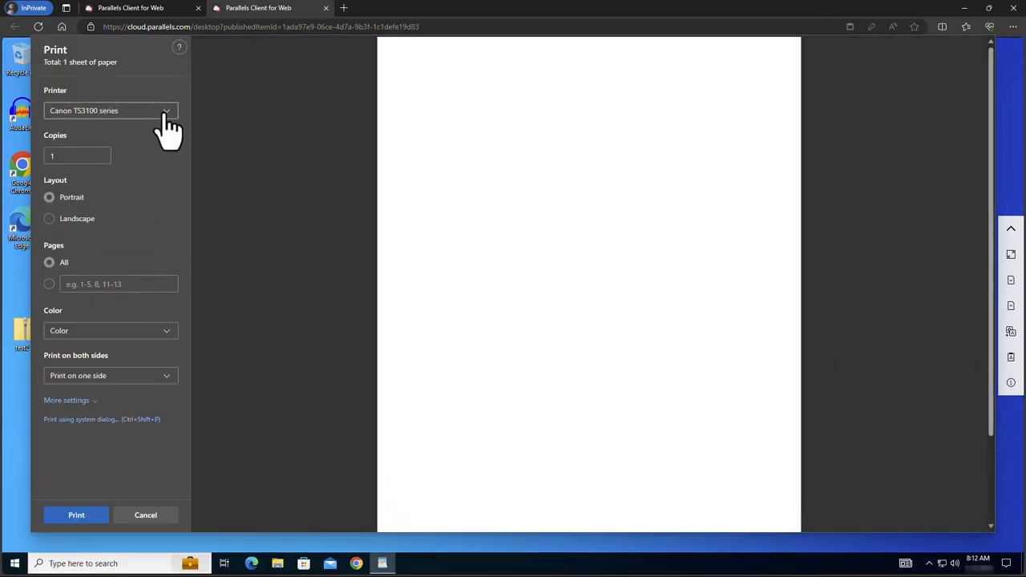
mouse_move(163, 420)
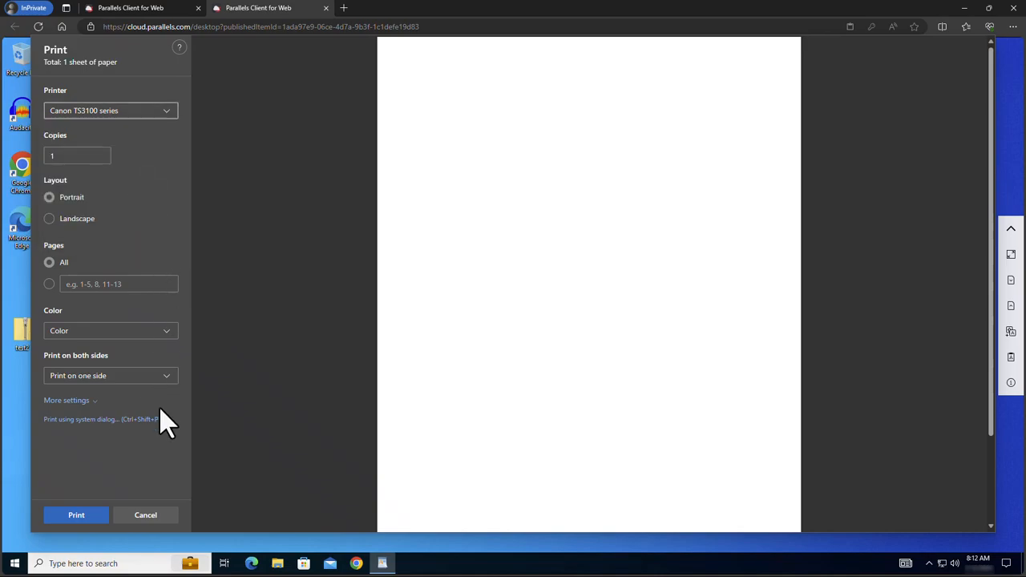
click(145, 514)
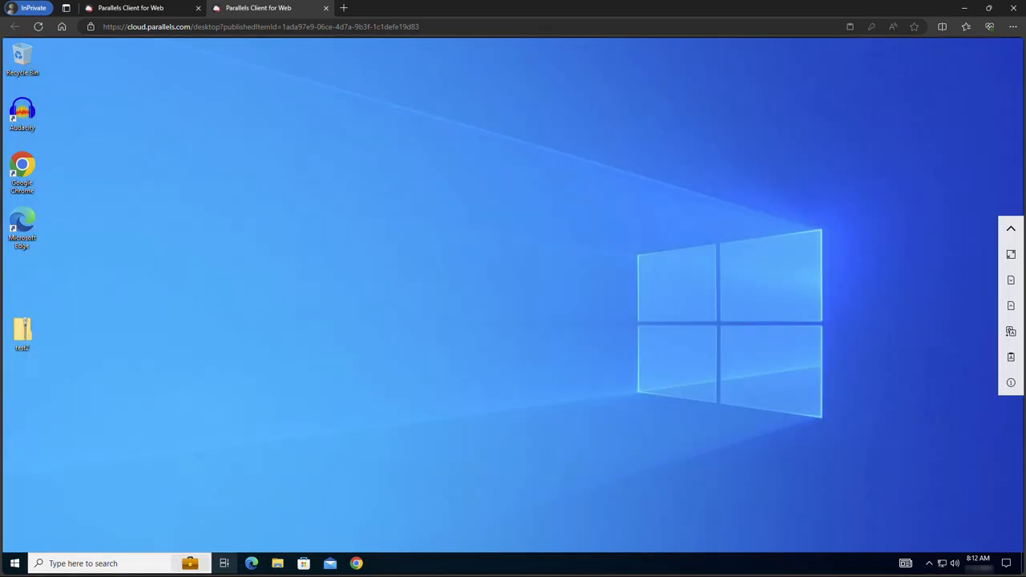
Check the Remote Audio playback and recording devices in Sound settings, then close Settings
key(Win+r)
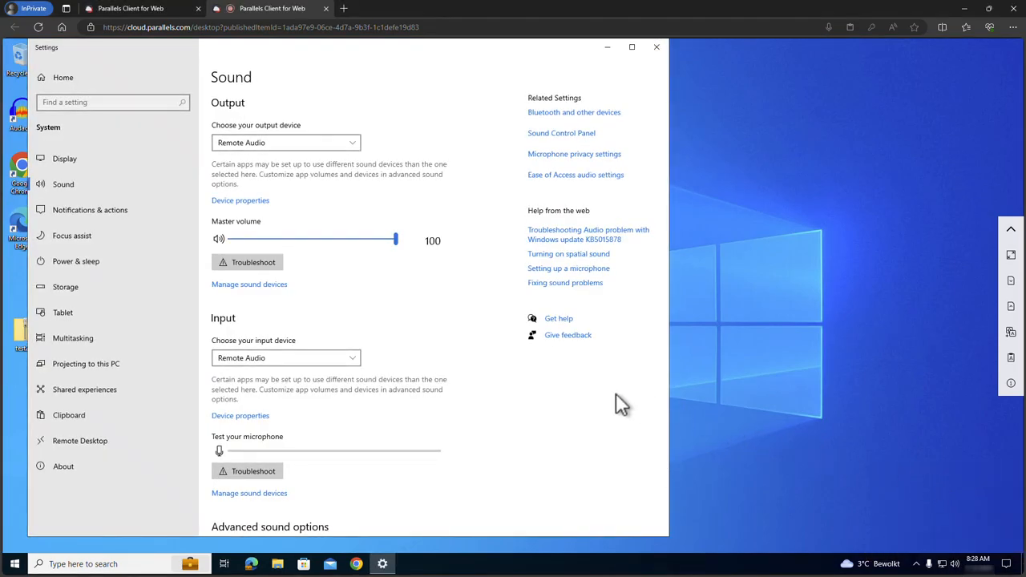
mouse_move(647, 66)
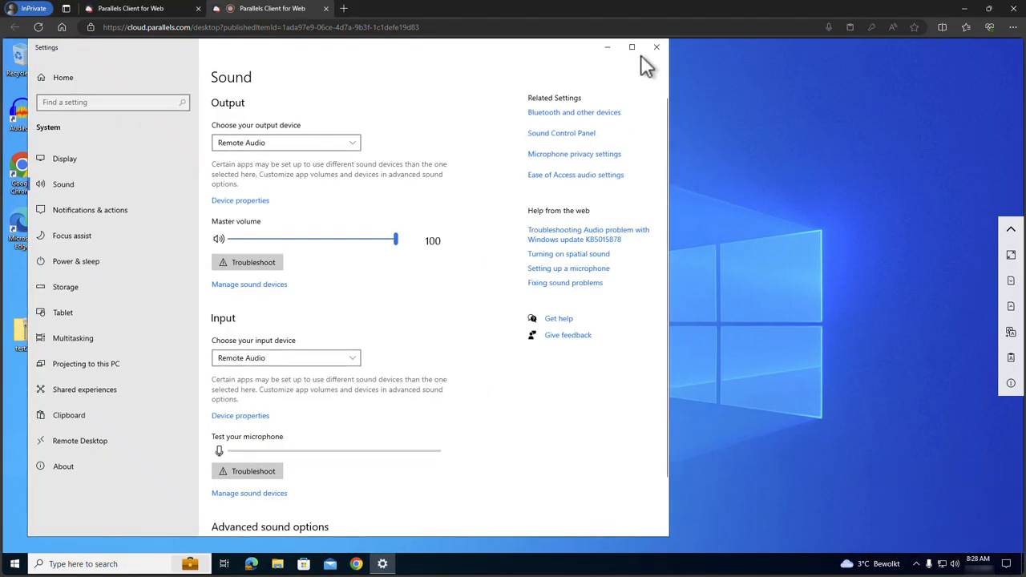
click(657, 46)
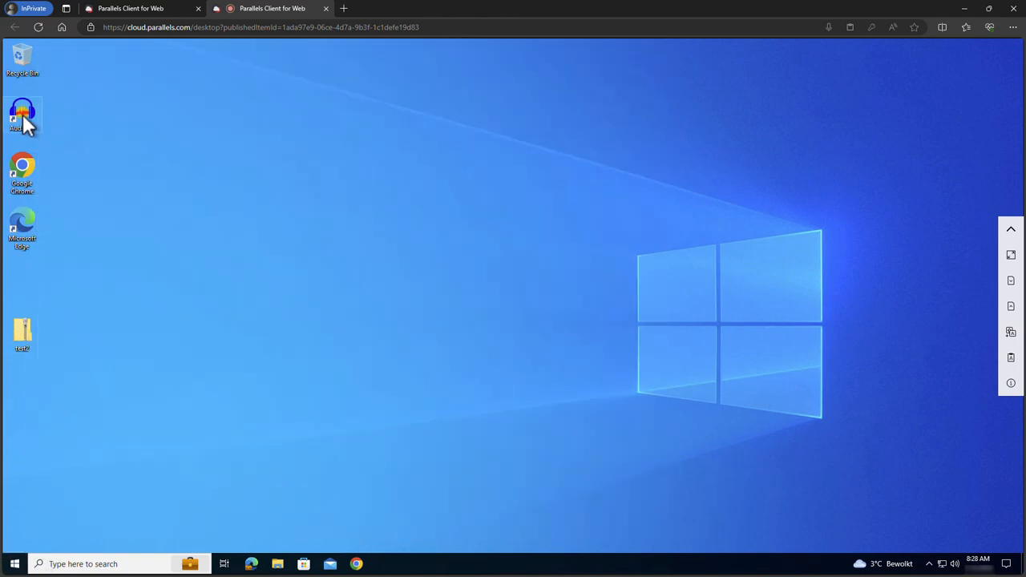
Launch Audacity from the remote desktop shortcut and return to the favourites list
double_click(23, 115)
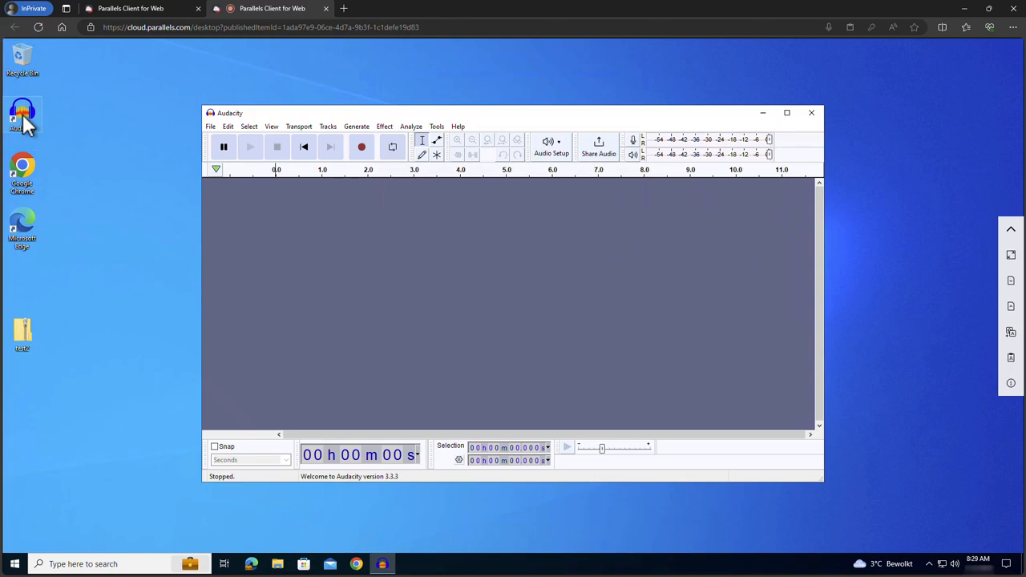
mouse_move(122, 157)
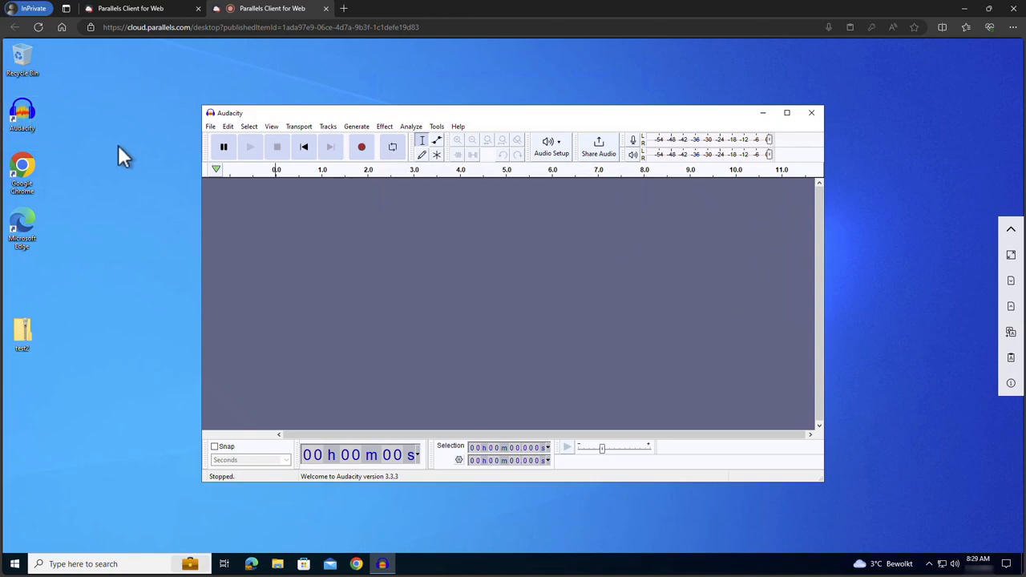
click(361, 148)
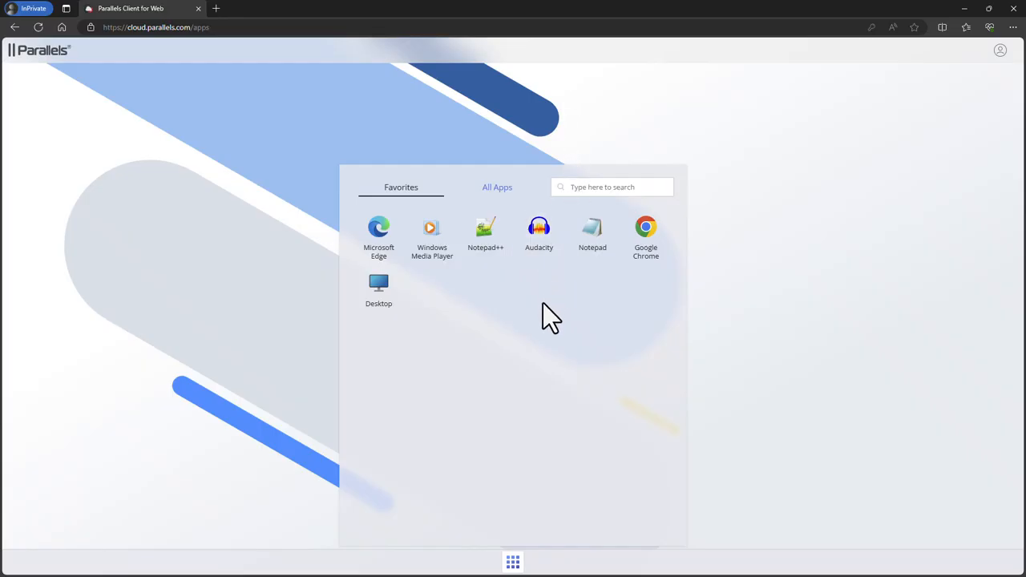
Launch Notepad and Google Chrome as separate published apps from Favorites
click(593, 233)
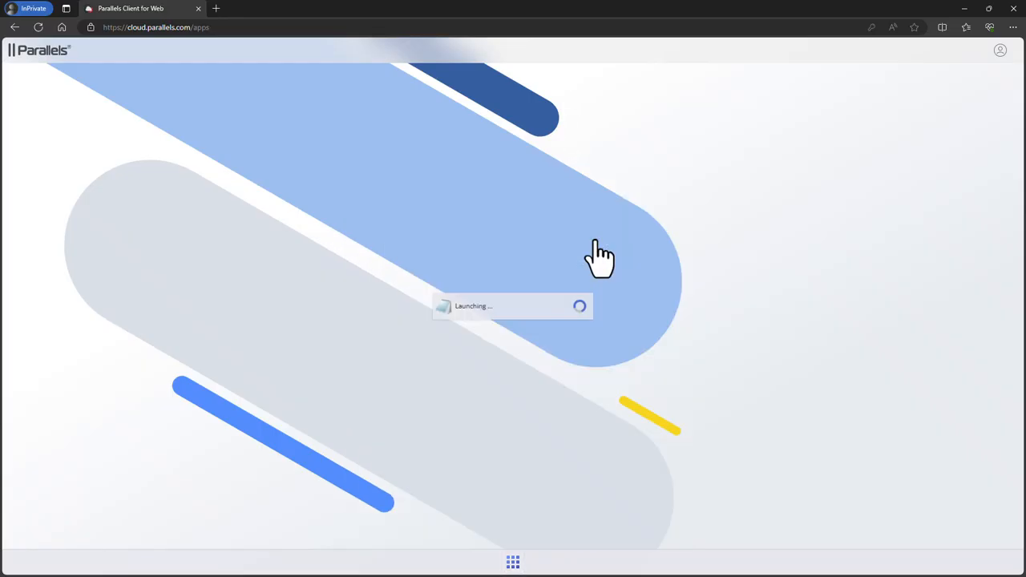
mouse_move(253, 472)
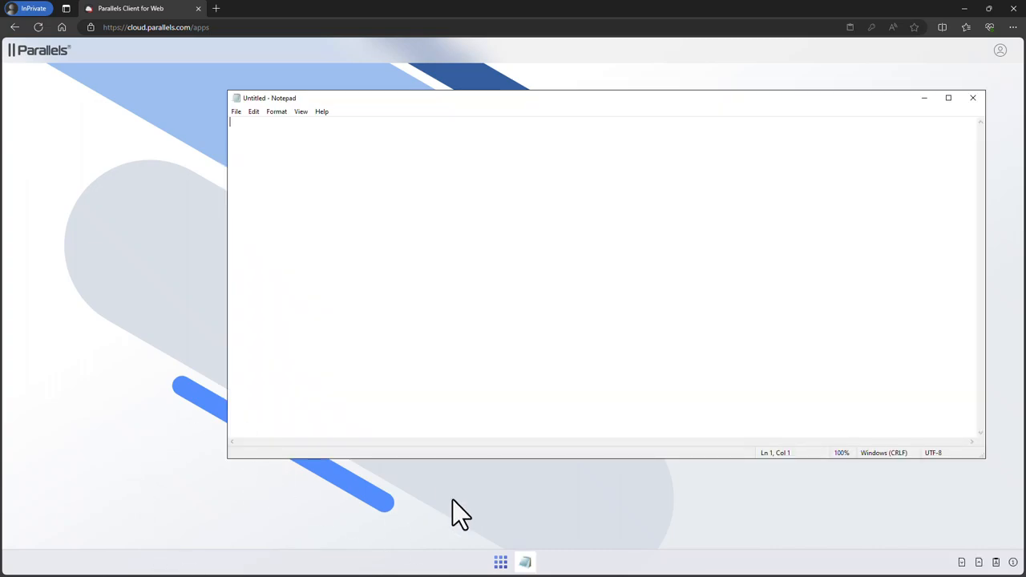
click(500, 561)
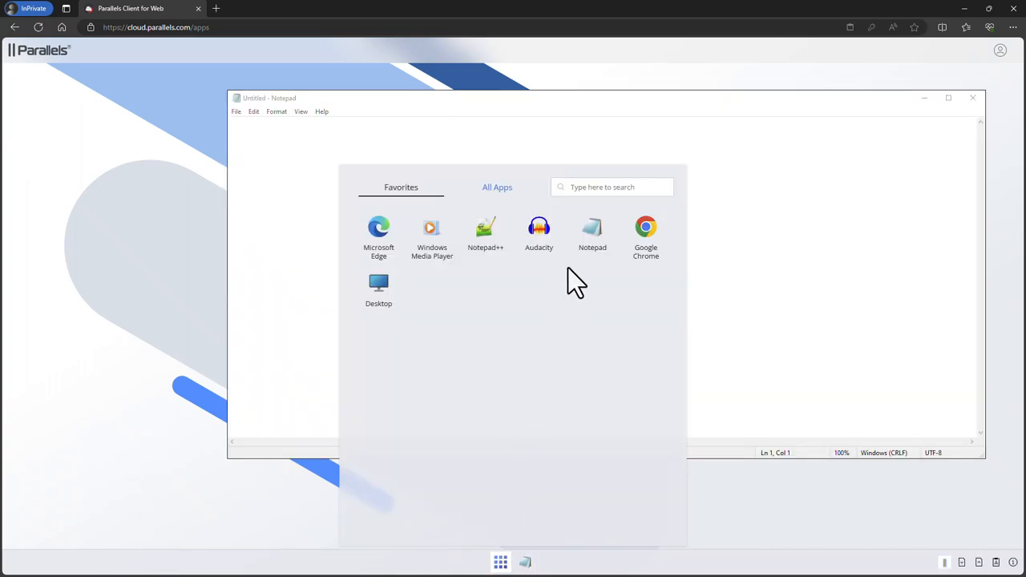
click(646, 233)
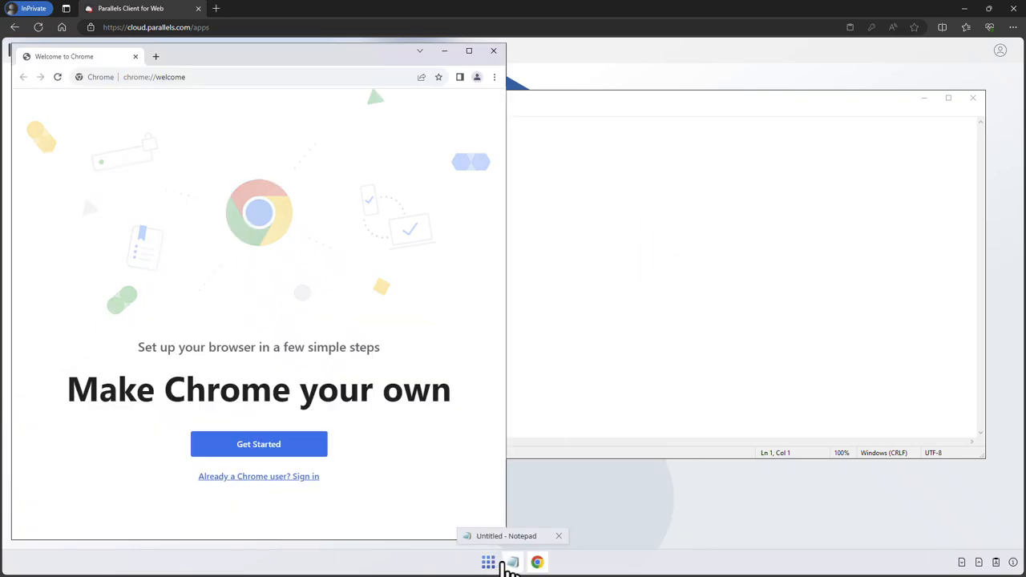
Reopen the launcher and show the All Apps list of published apps
click(487, 561)
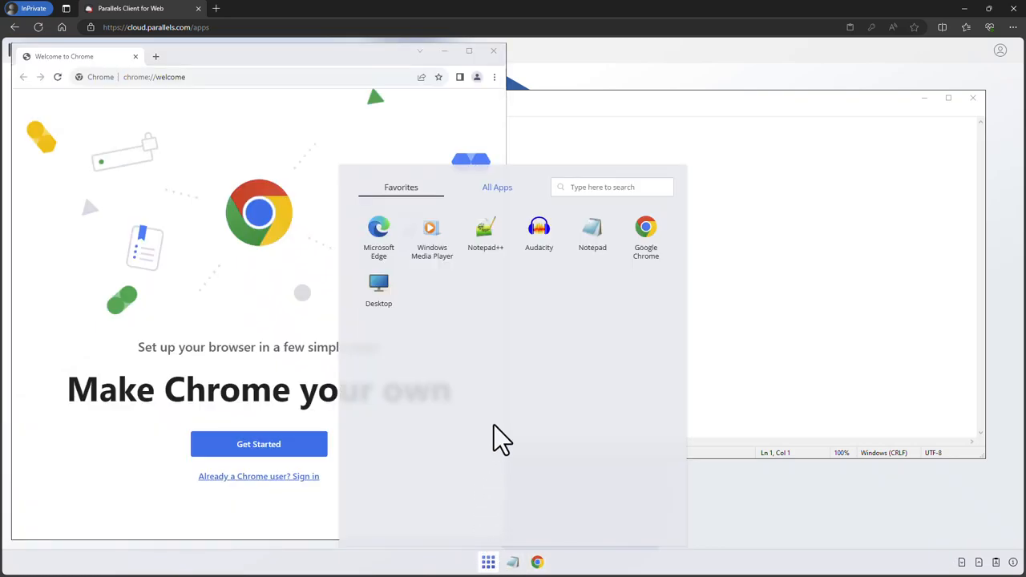
click(497, 186)
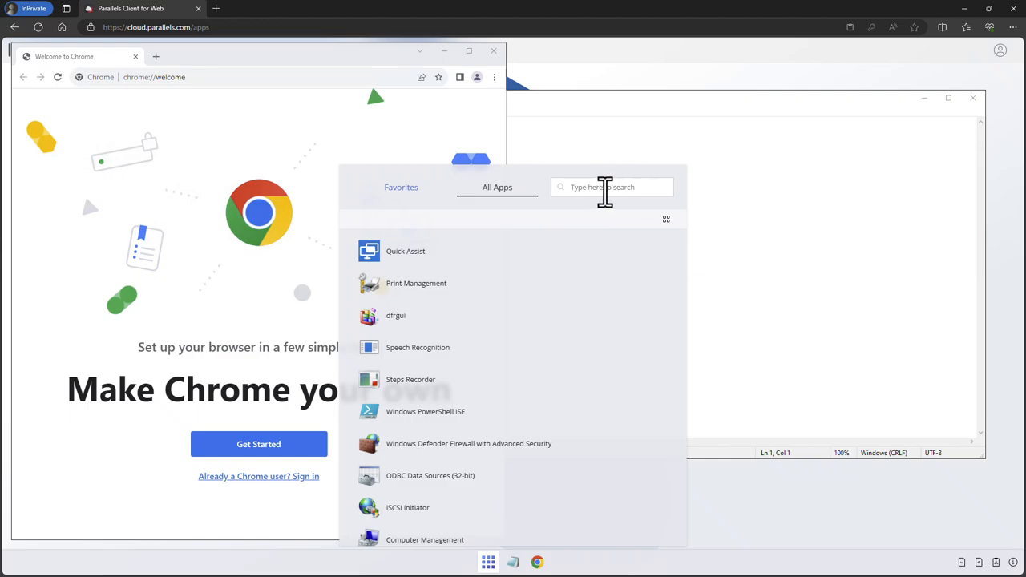